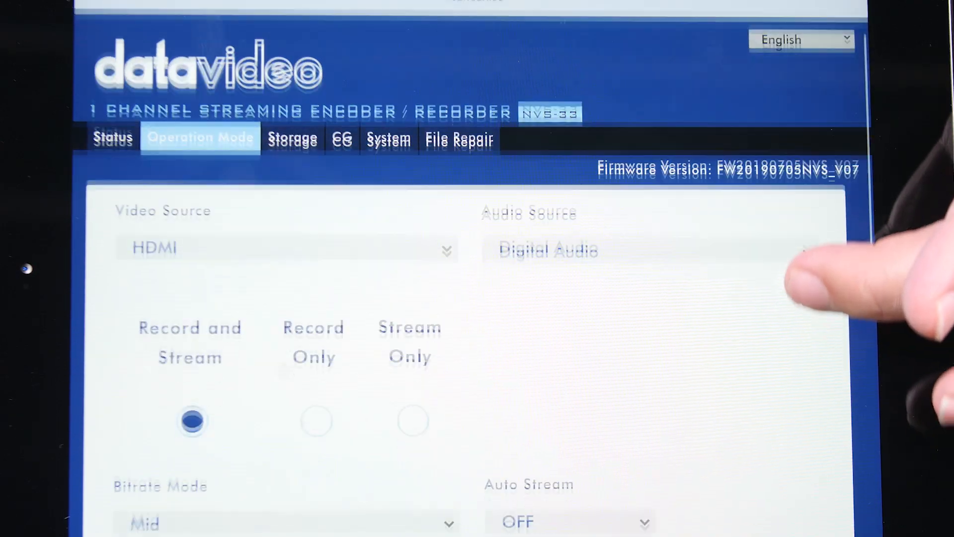
- Start a recording from the record settings, writing to RECORD_0004.mp4
scroll("down", 3)
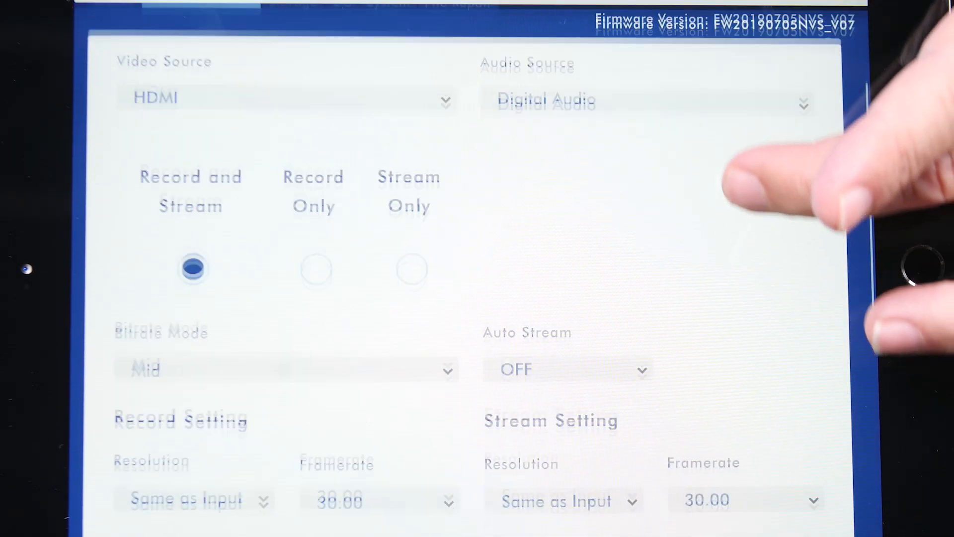
scroll("down", 3)
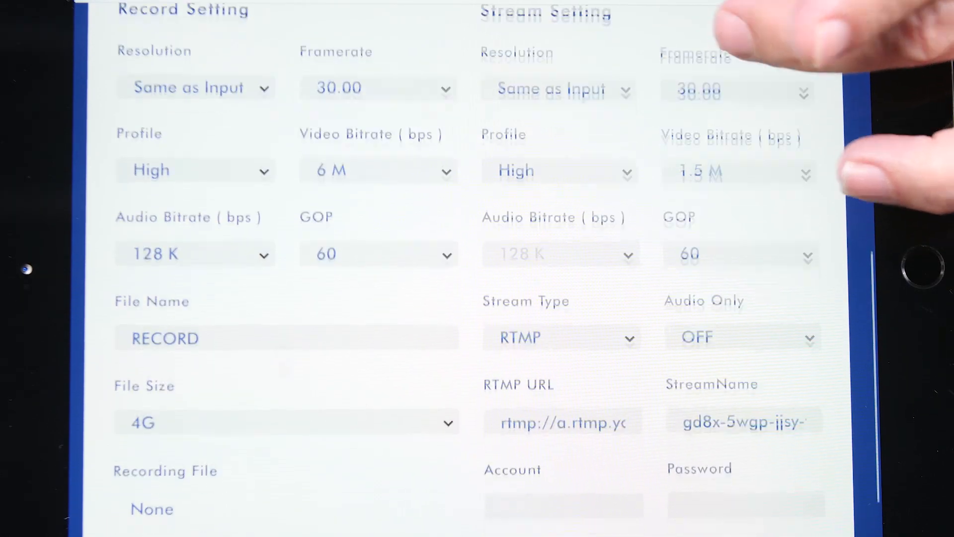
scroll("down", 3)
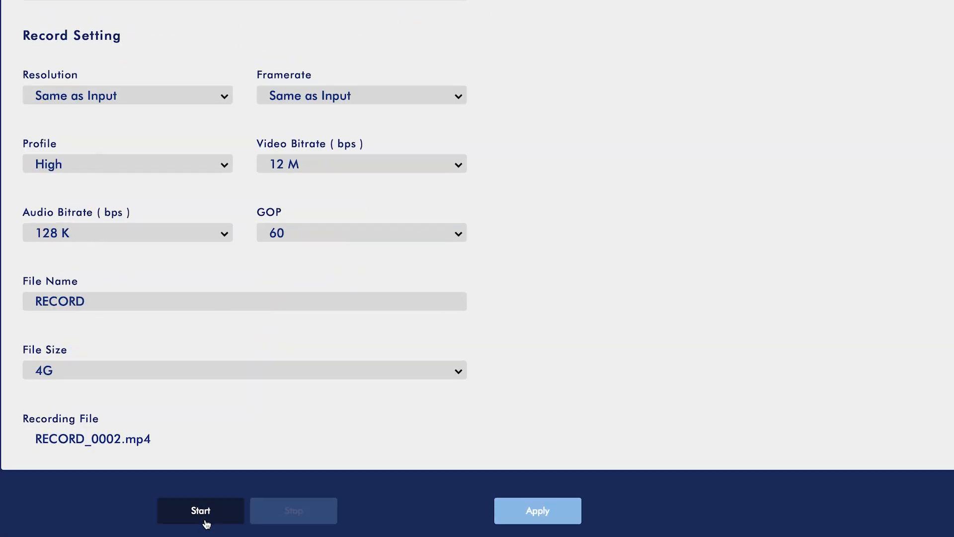
left_click(200, 510)
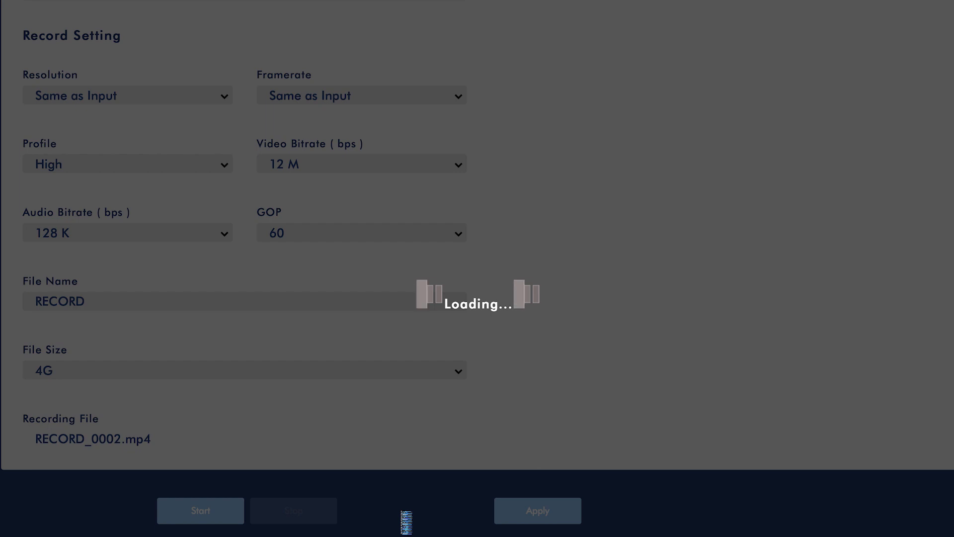
left_click(200, 510)
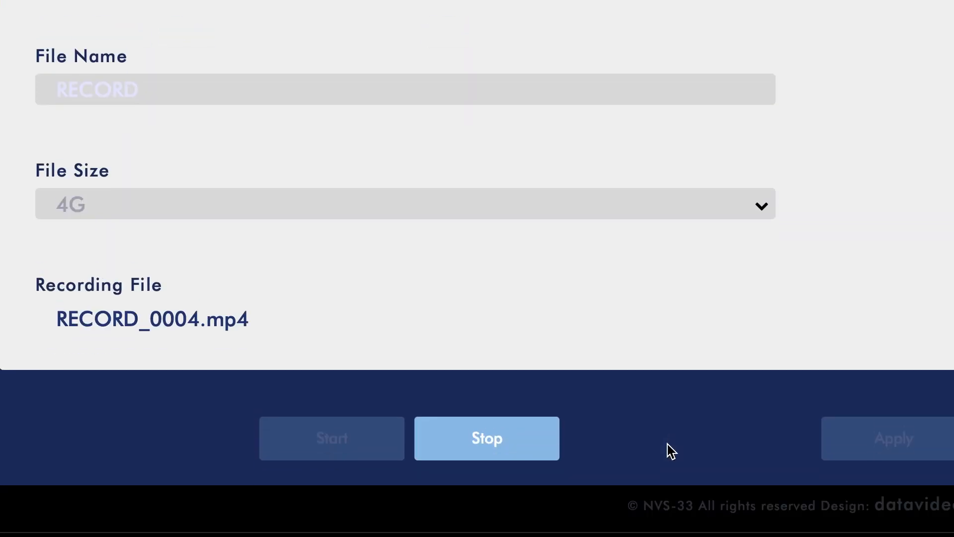
mouse_move(566, 452)
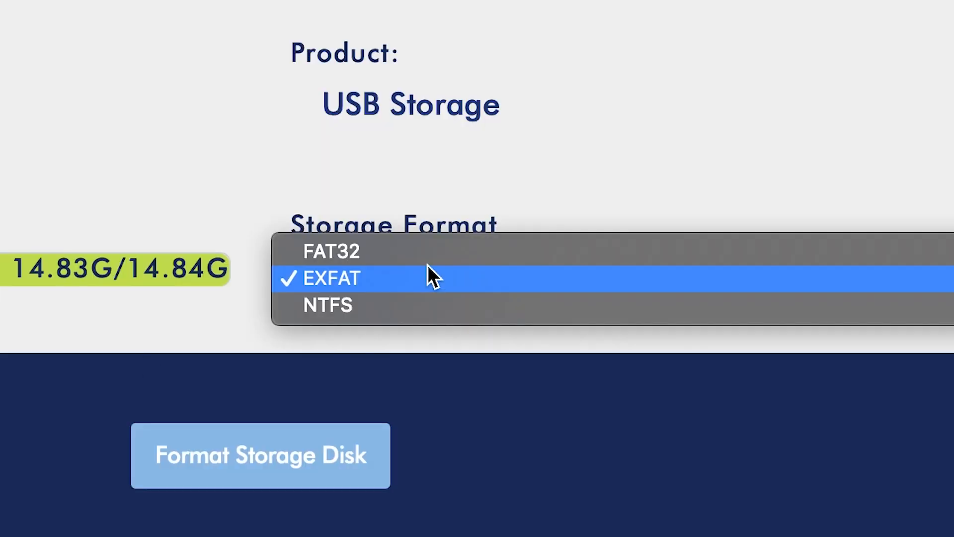
- Choose FAT32 then EXFAT as the storage format for the 14.84G USB drive
left_click(331, 250)
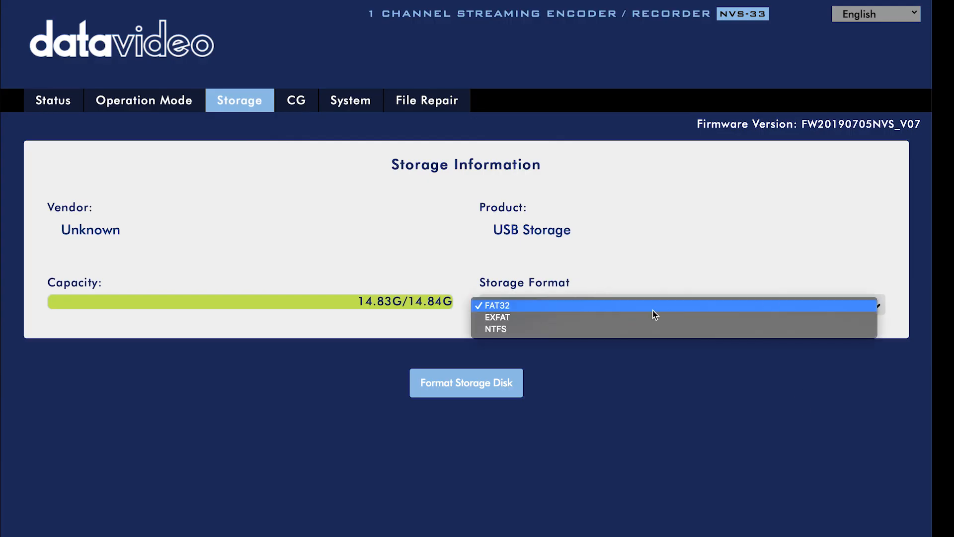
left_click(497, 317)
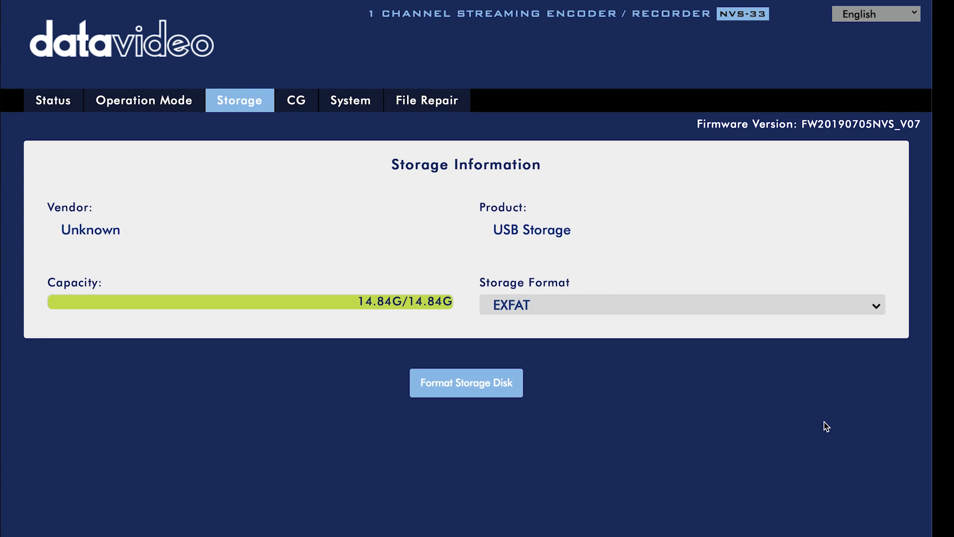
- Enter the original 'admin' account credentials in Account Setup and apply them
left_click(350, 99)
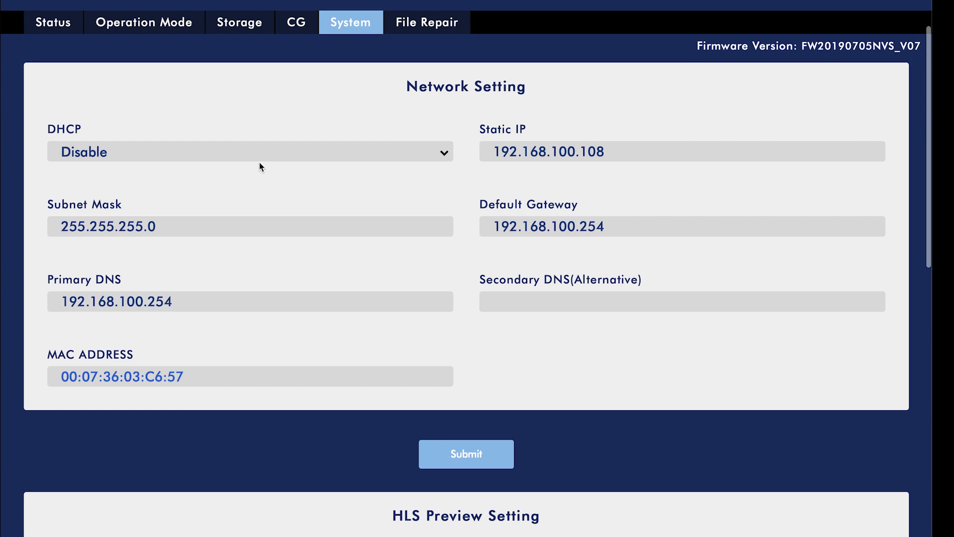
scroll("down", 3)
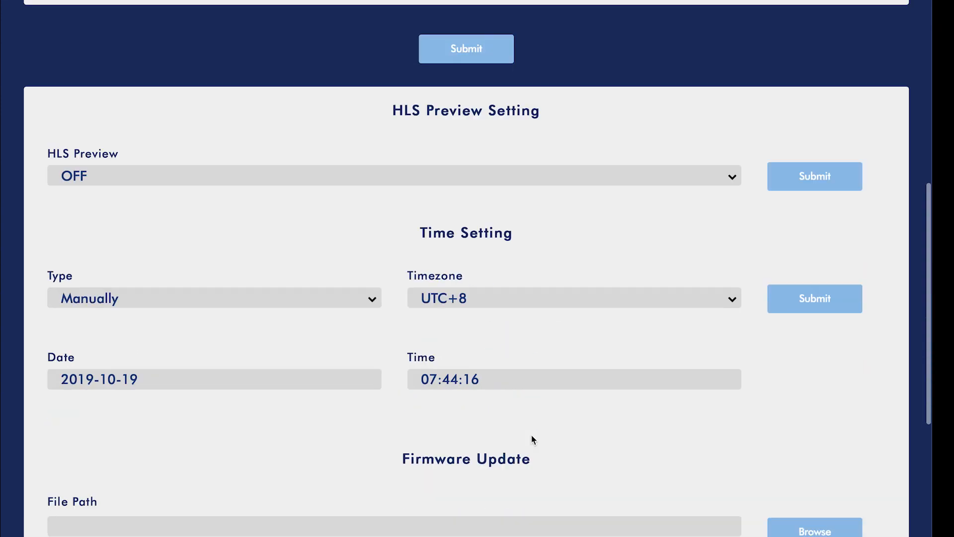
scroll("down", 3)
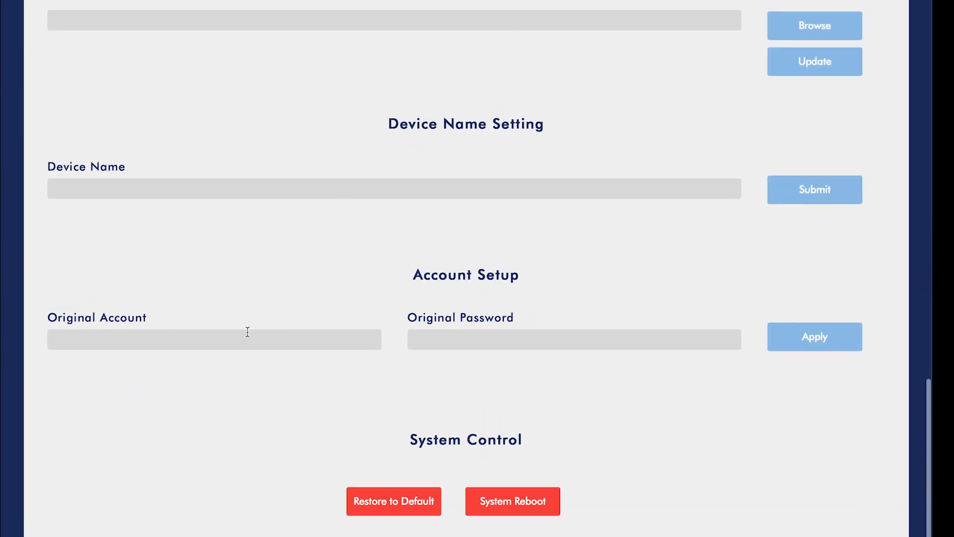
left_click(214, 339)
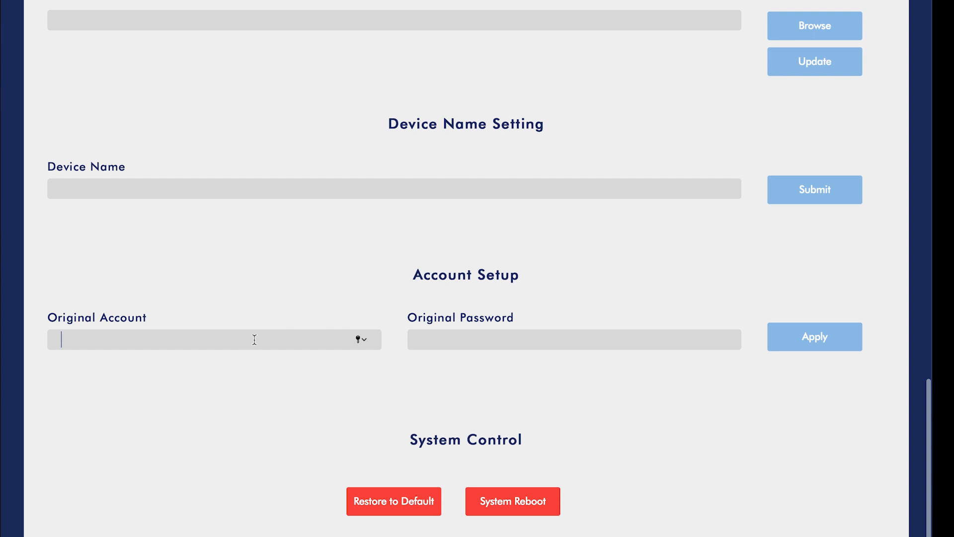
type("admin")
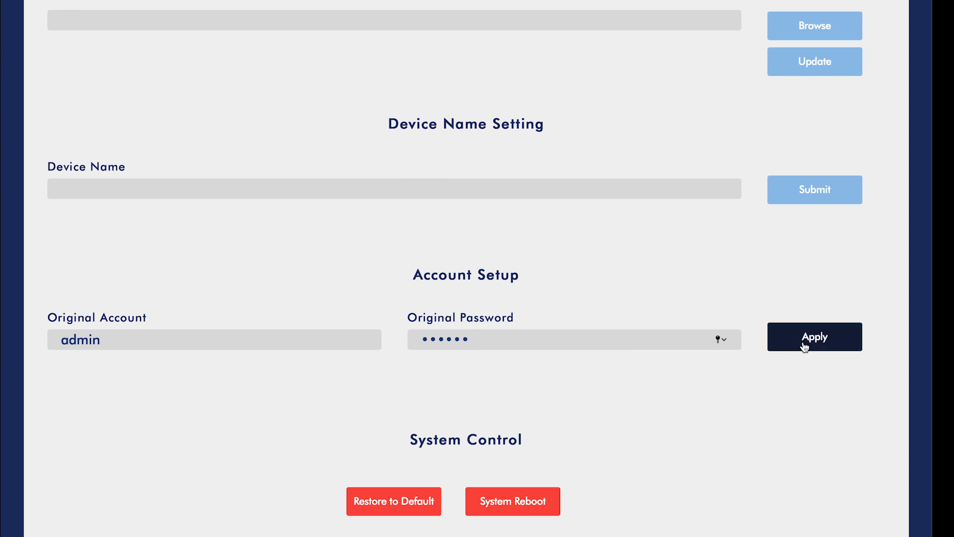
left_click(814, 337)
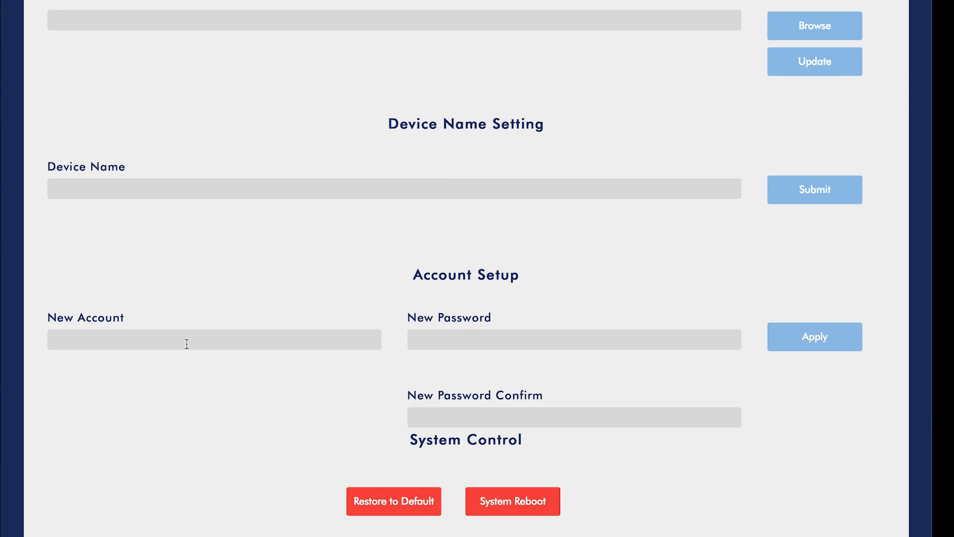
left_click(426, 100)
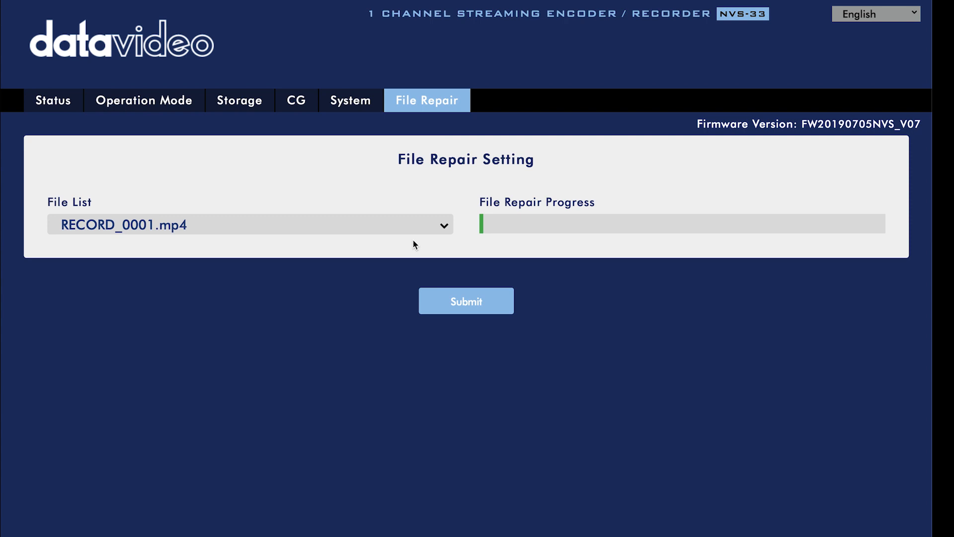
- Attempt to repair RECORD_0001.mp4, dismiss the invalid-file error, and show the OSD overlay settings
left_click(249, 225)
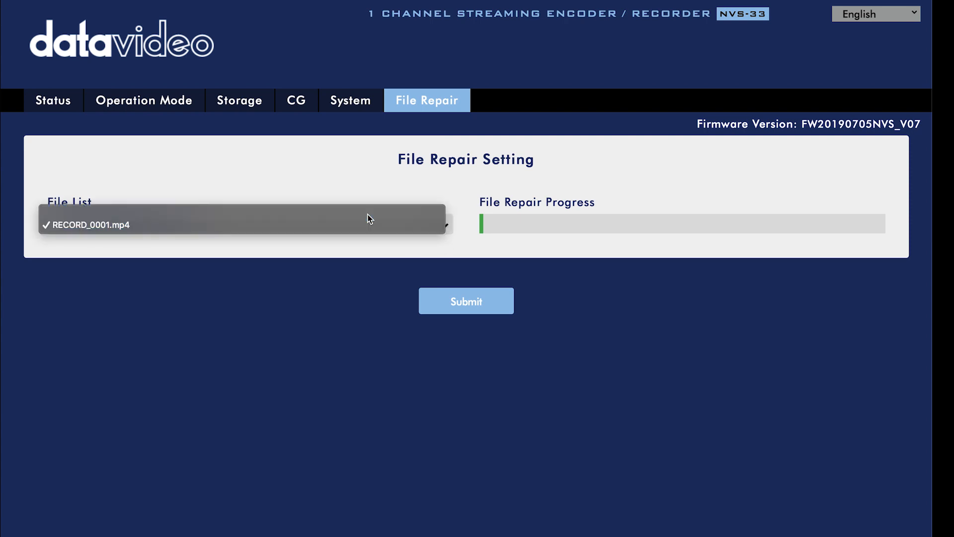
left_click(465, 300)
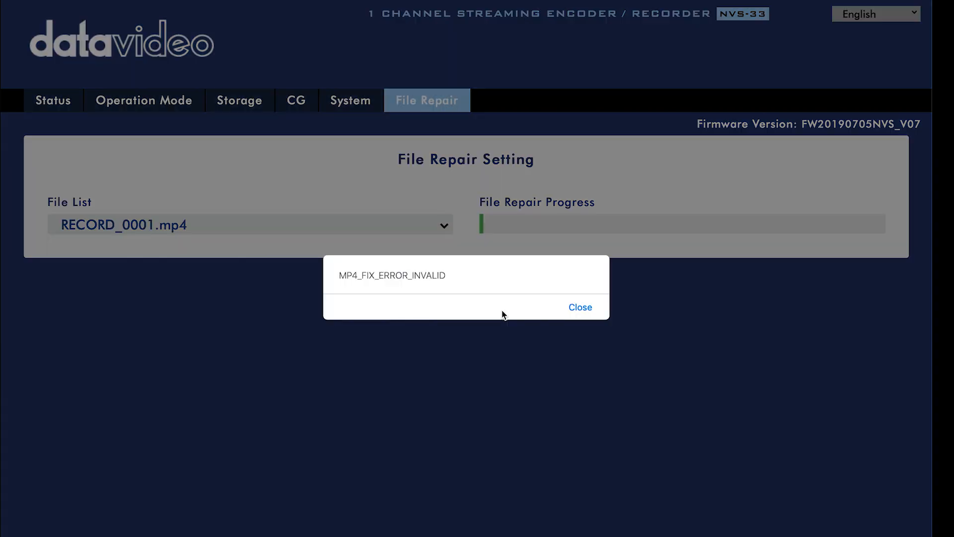
left_click(579, 307)
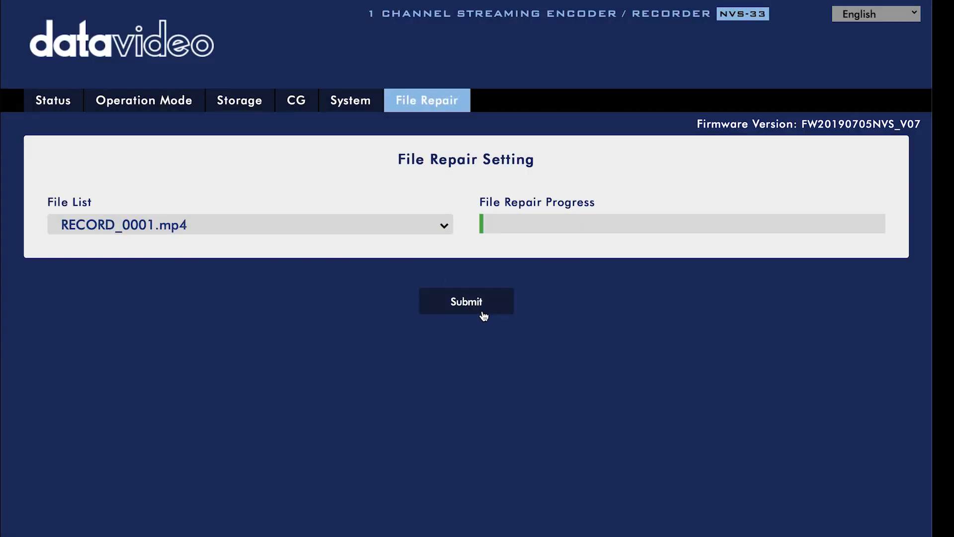
left_click(350, 100)
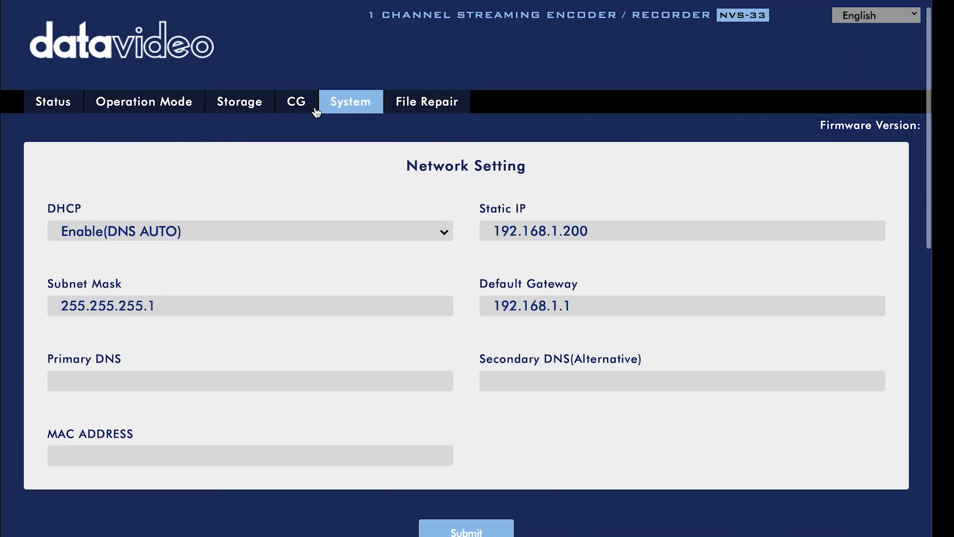
left_click(297, 101)
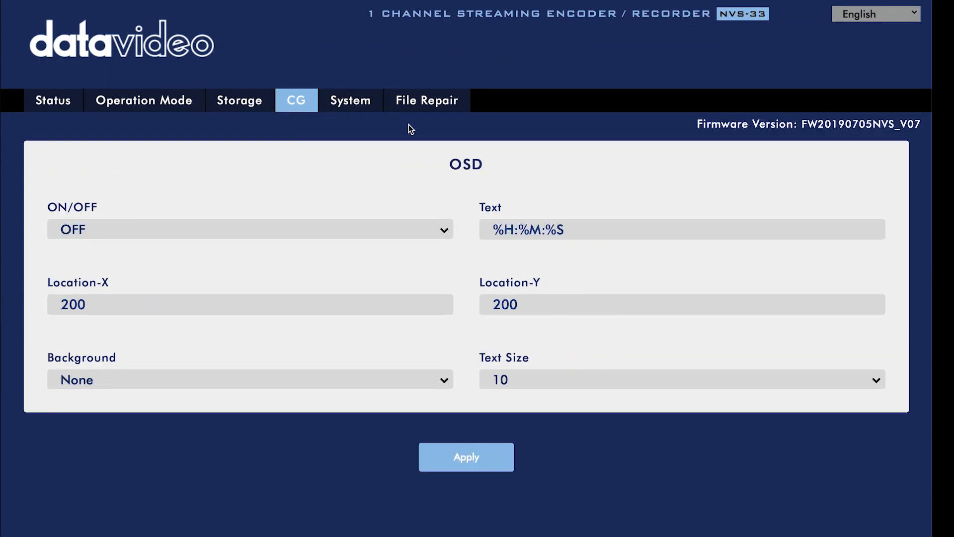